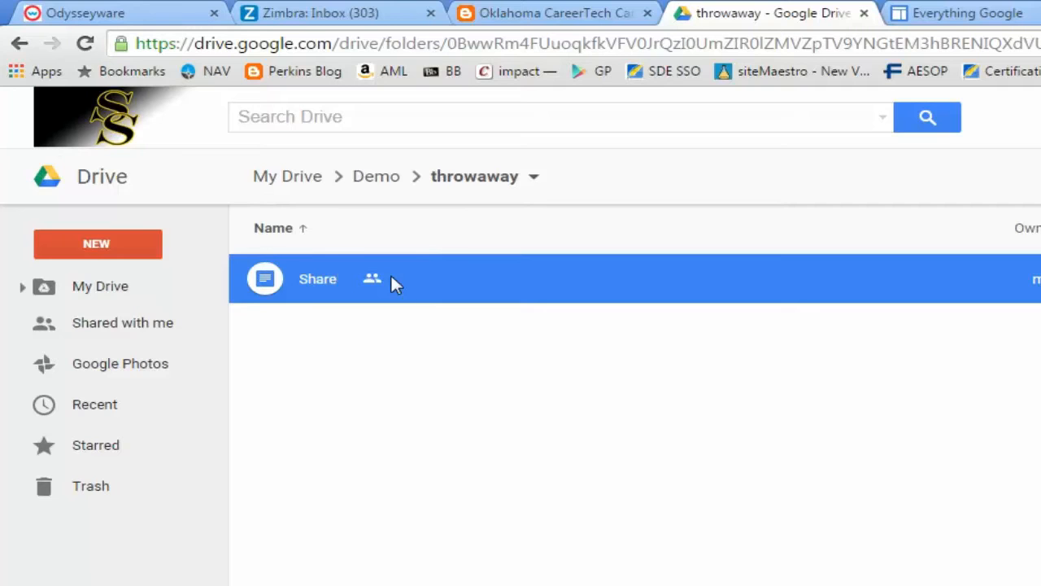
Bring up the Share... dialog for the file 'Share' from its right-click menu
right_click(264, 278)
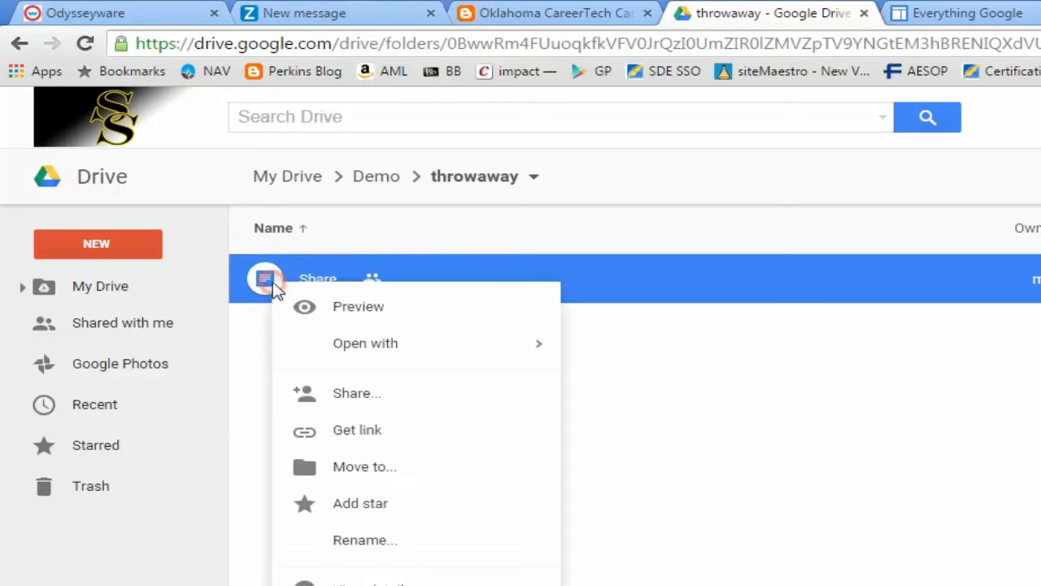
mouse_move(354, 392)
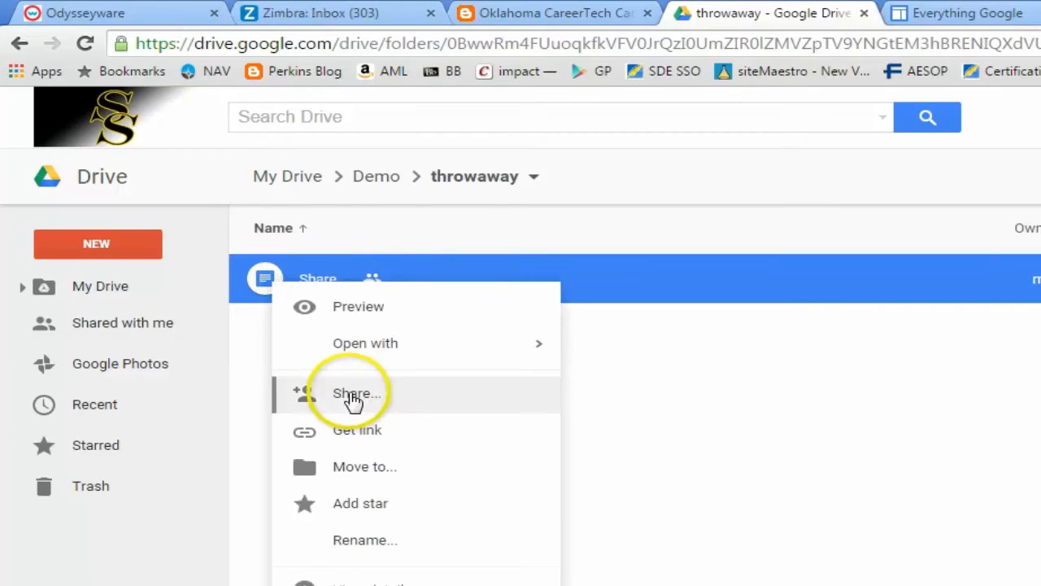
click(355, 392)
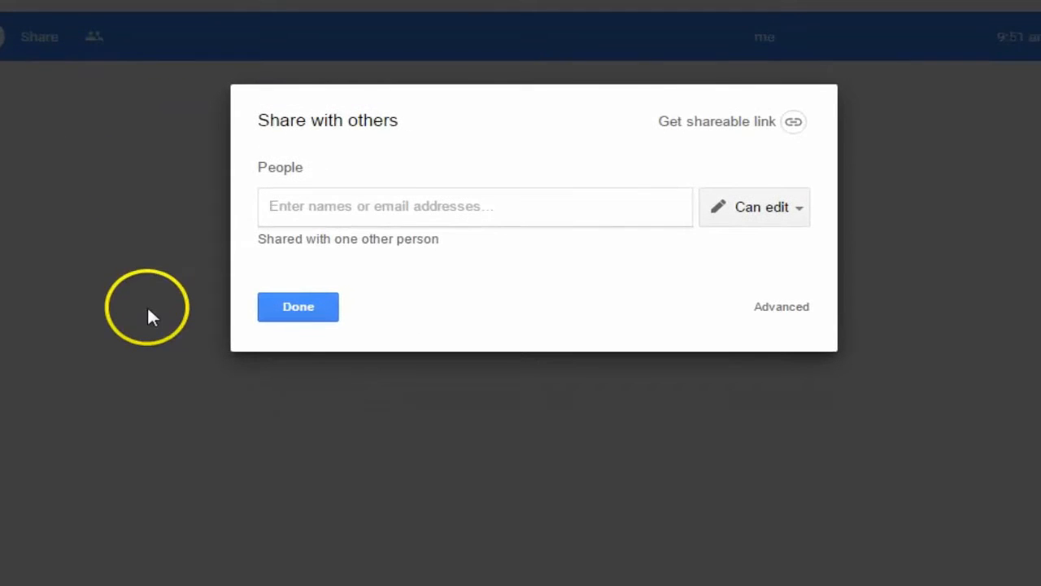
mouse_move(781, 306)
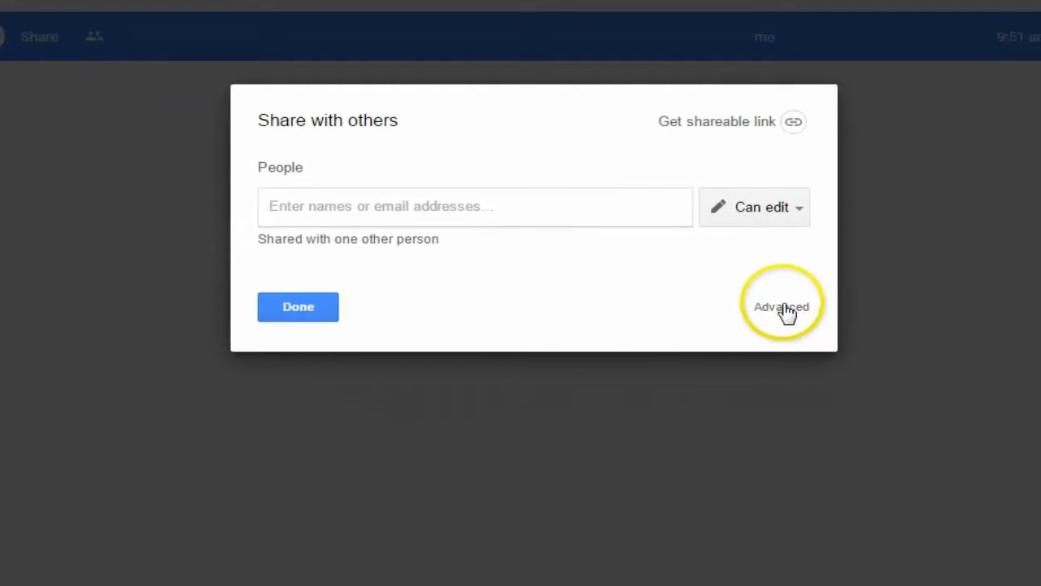
In Advanced sharing, set the collaborator's permission to 'Is owner' and save the changes
click(781, 306)
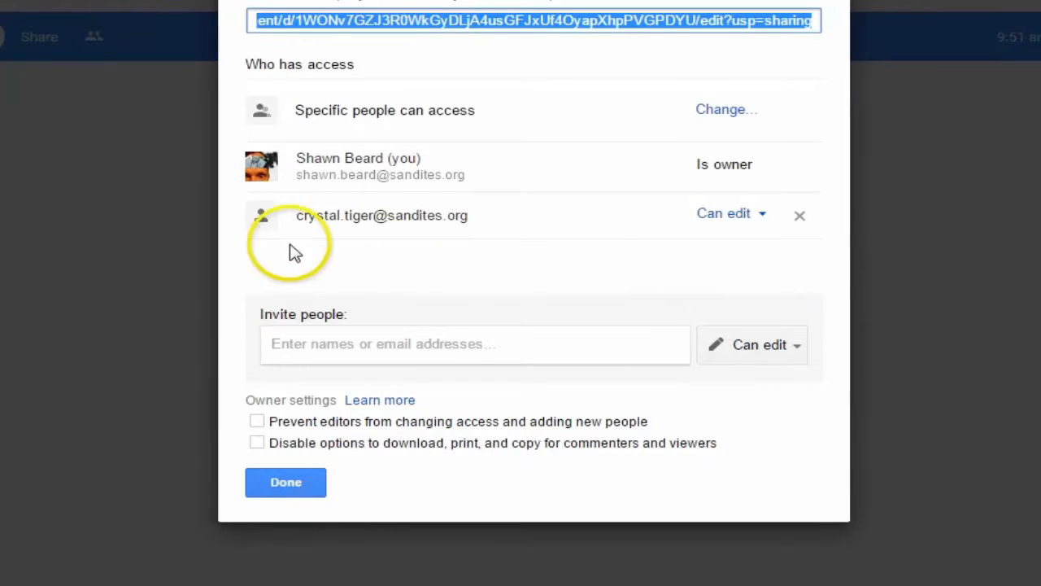
mouse_move(658, 262)
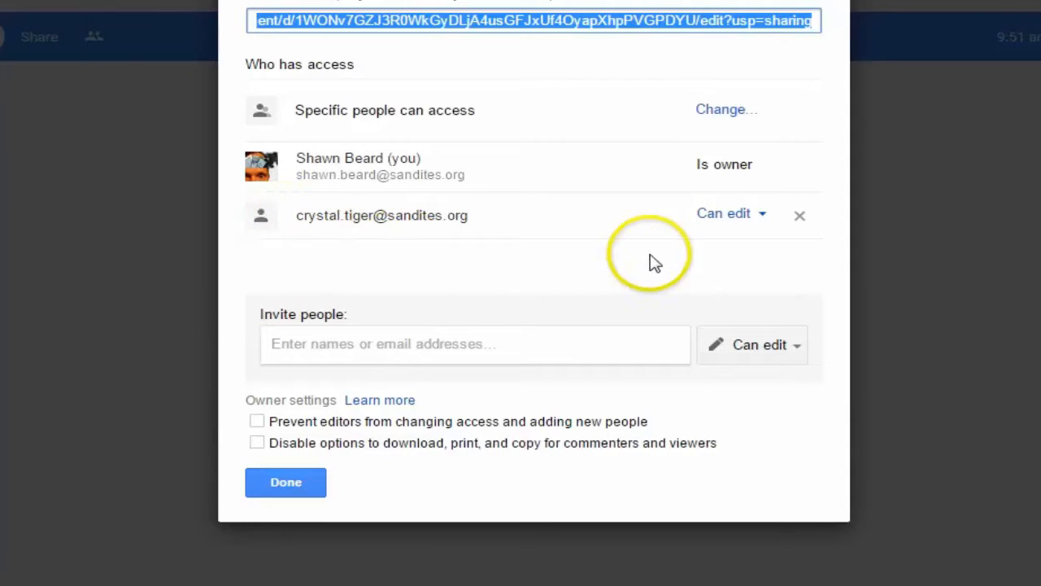
mouse_move(605, 247)
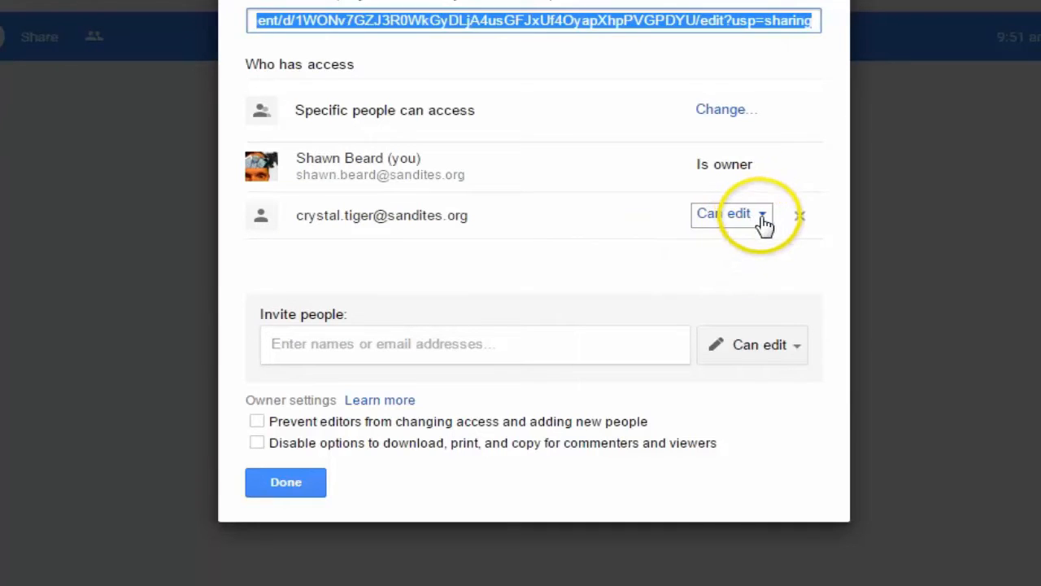
click(732, 213)
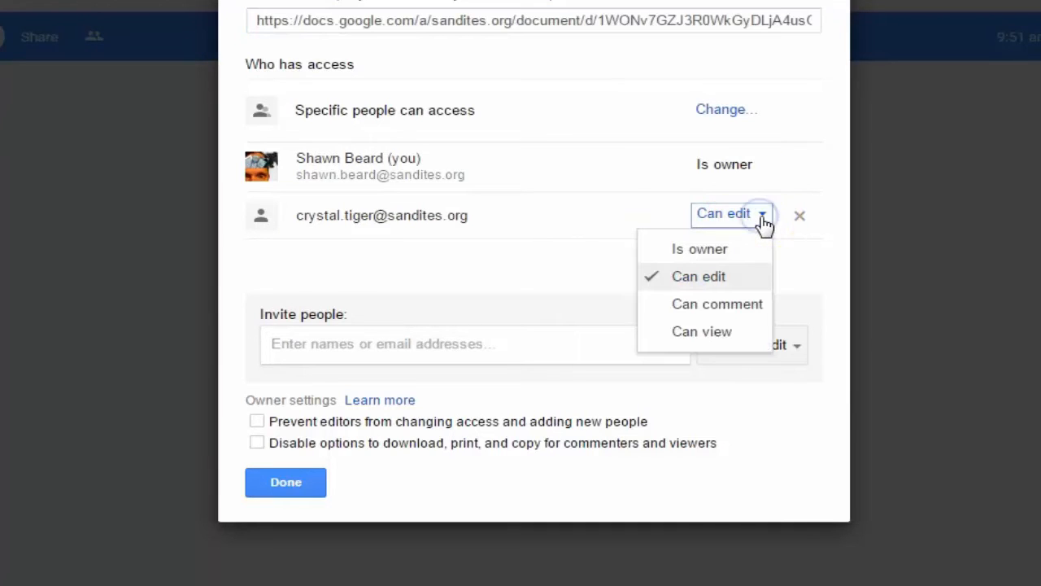
click(699, 249)
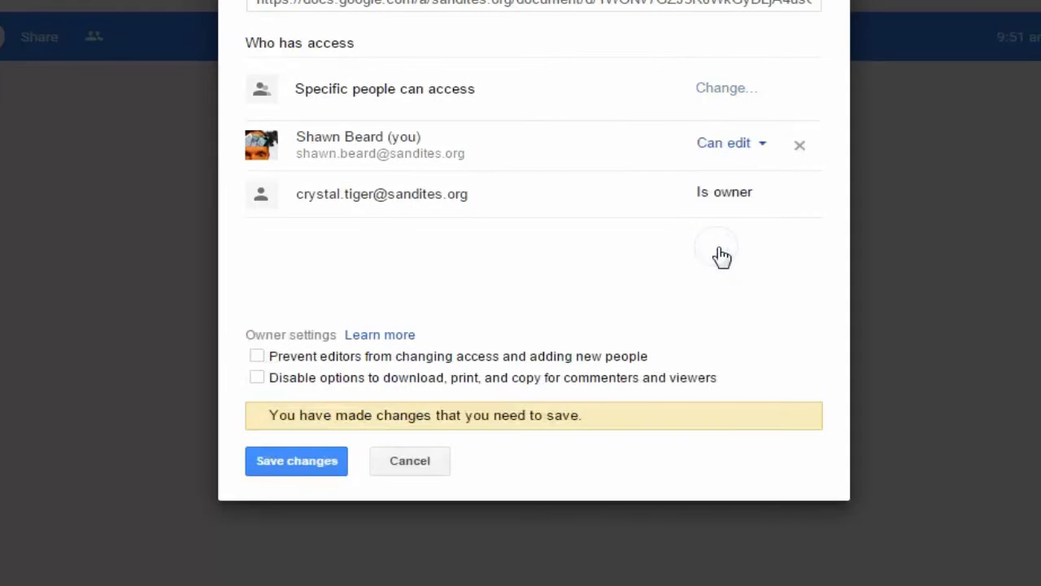
click(296, 460)
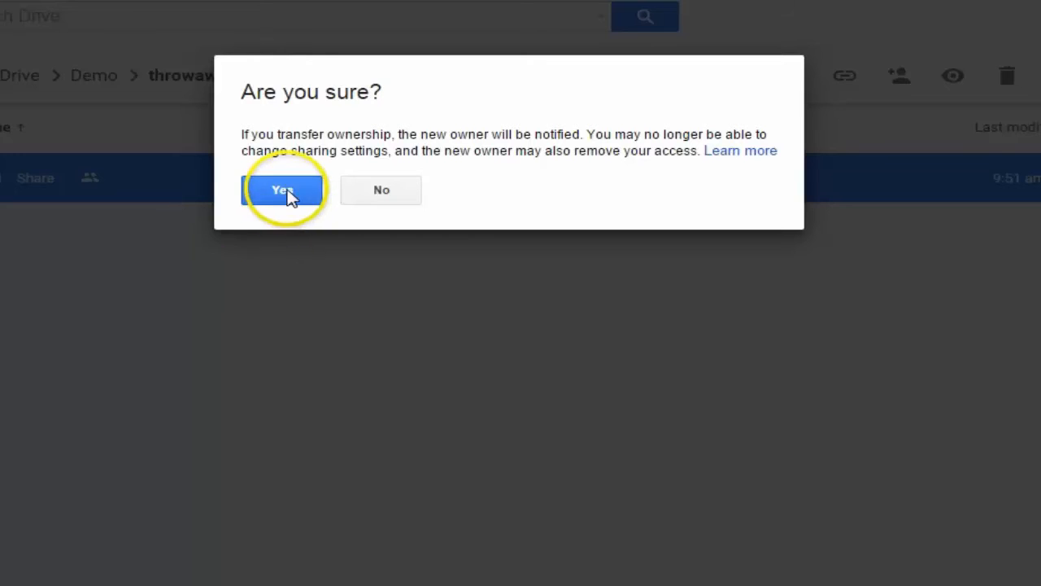
Answer Yes to the transfer confirmation so Crystal Tiger owns 'Share', then finish with Done
click(283, 189)
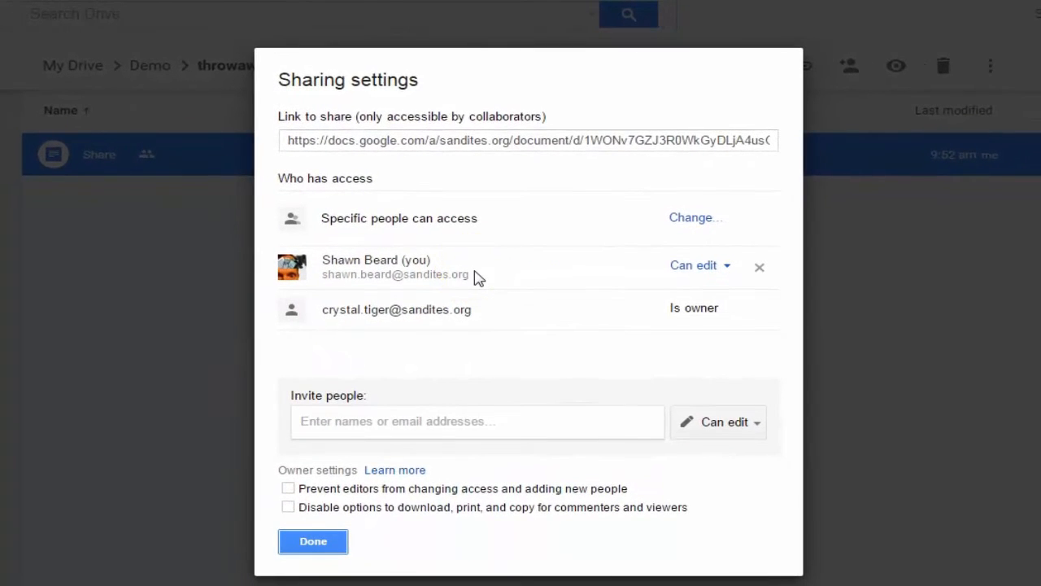
mouse_move(312, 540)
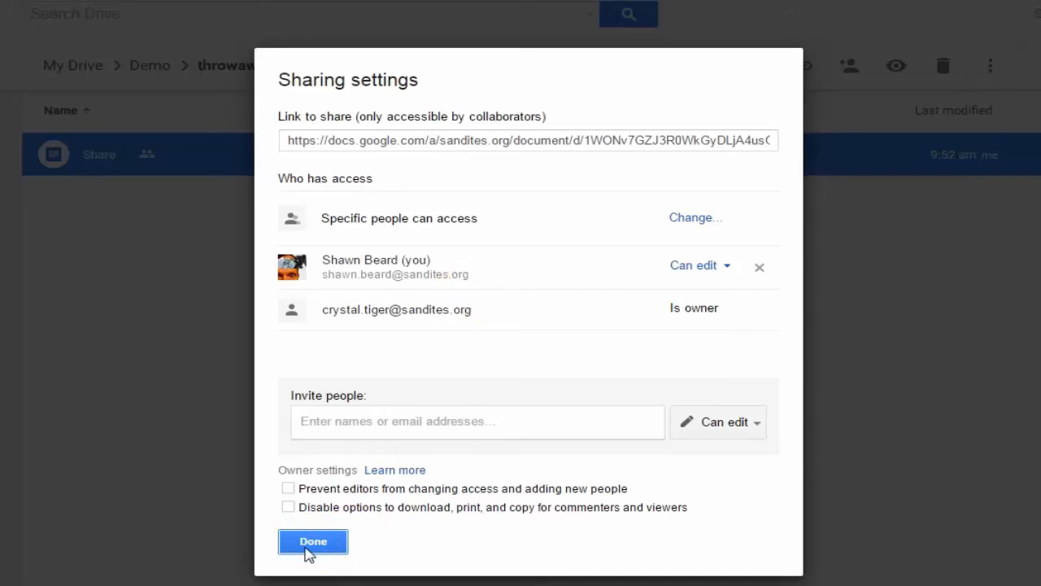
click(312, 540)
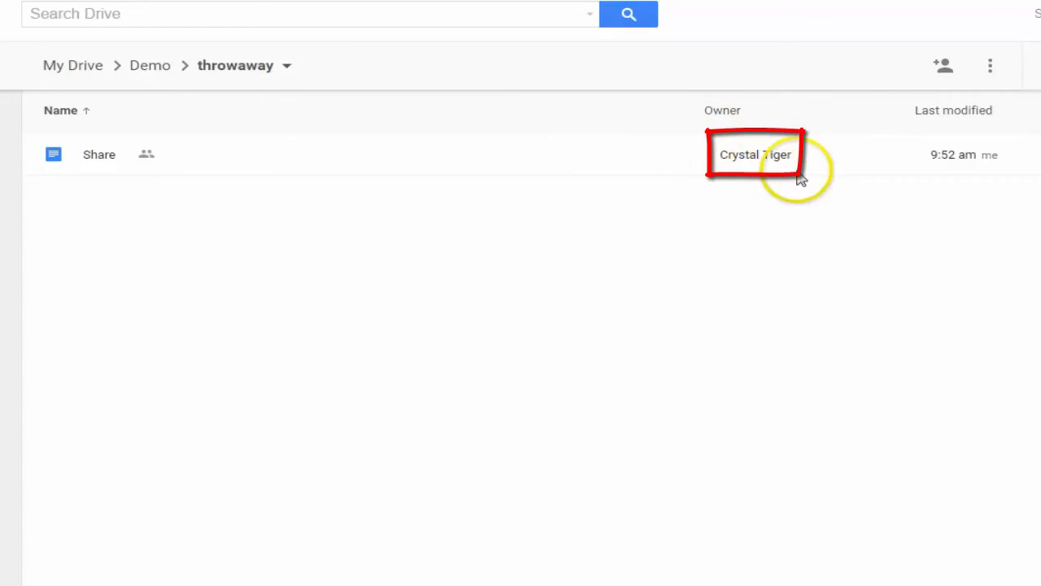
mouse_move(420, 332)
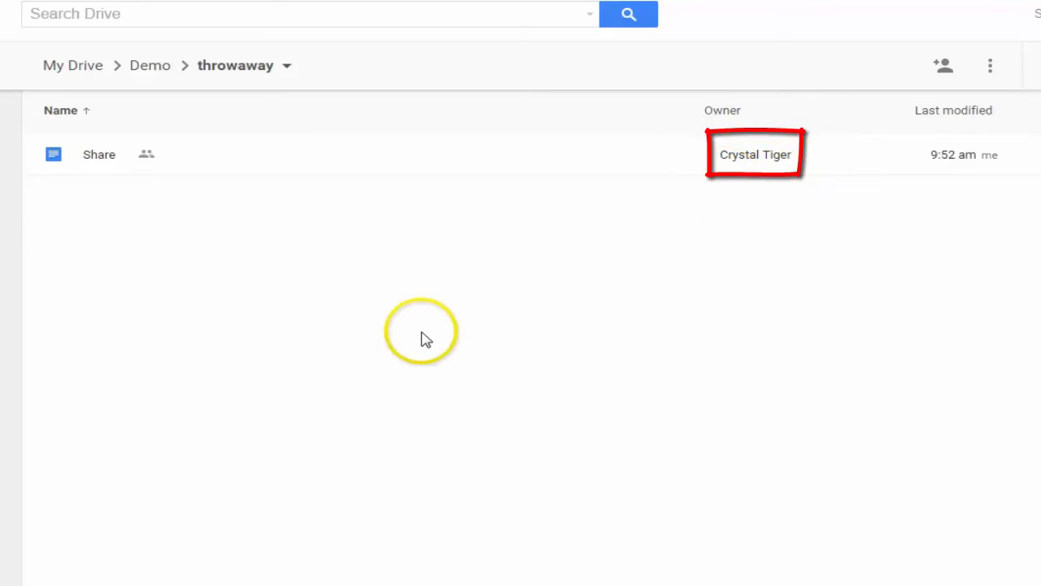